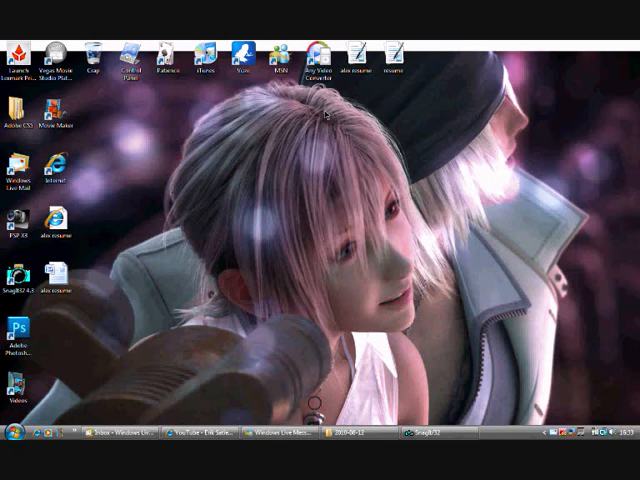
{"action": "mouse_move", "coordinate": [44, 320]}
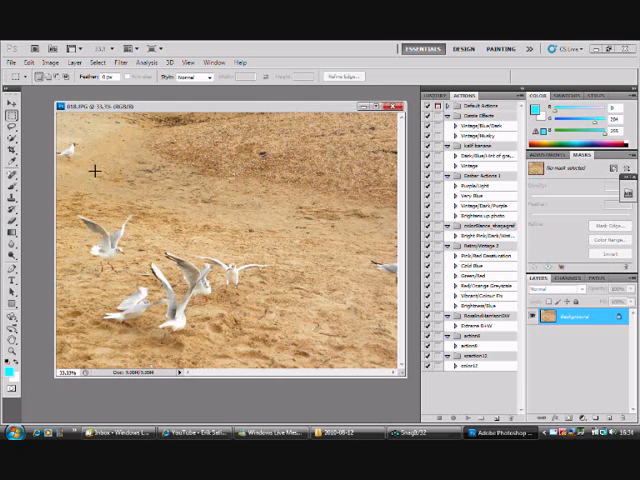
- Magnify the area around the lone small seagull on the left of the beach
{"action": "left_click", "coordinate": [98, 48]}
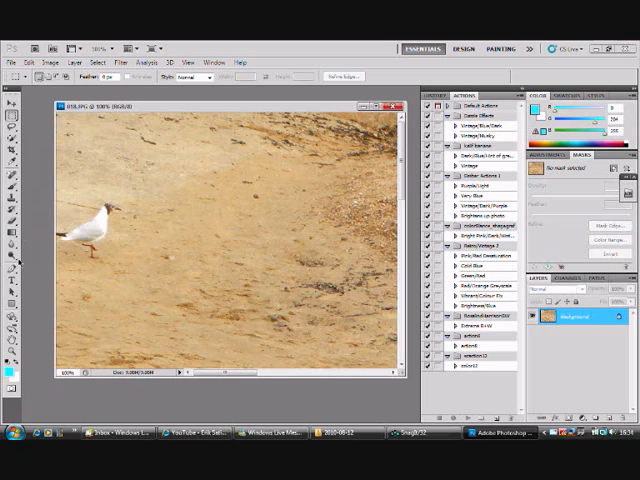
{"action": "mouse_move", "coordinate": [10, 272]}
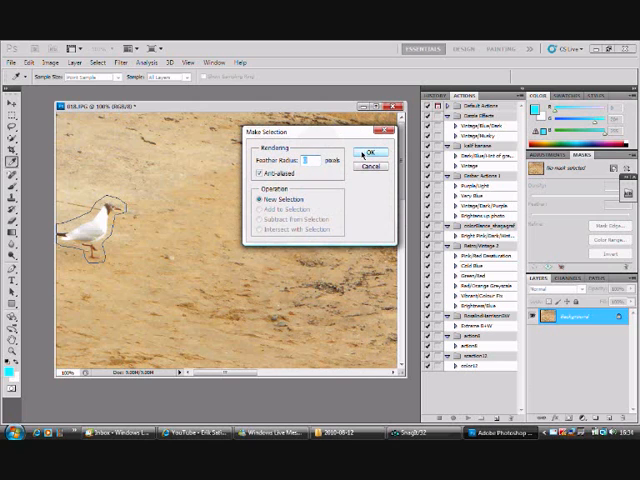
- Confirm Make Selection so the traced gull path becomes an active selection
{"action": "left_click", "coordinate": [372, 152]}
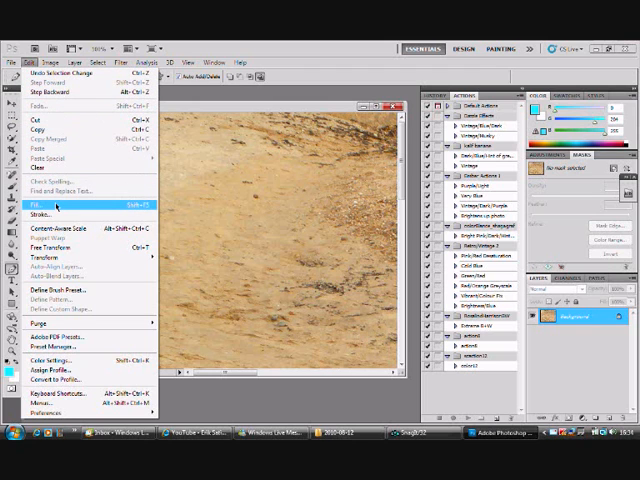
- Fill the selected gull area with Content-Aware so it blends into the sand
{"action": "left_click", "coordinate": [42, 208]}
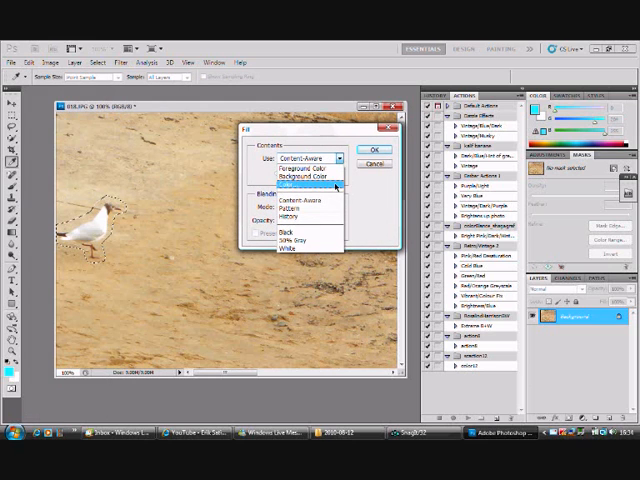
{"action": "mouse_move", "coordinate": [332, 196]}
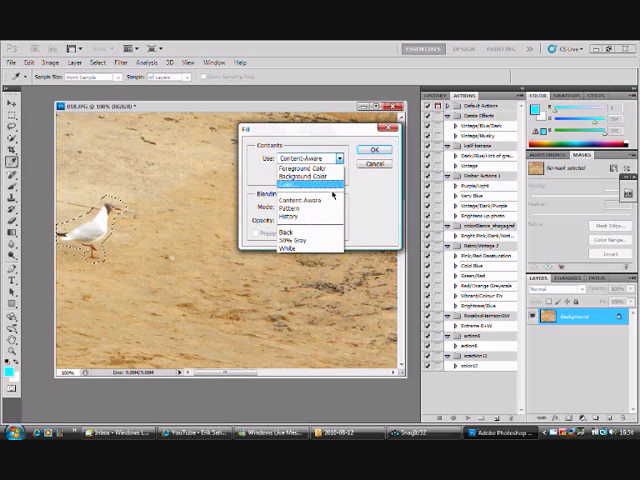
{"action": "left_click", "coordinate": [304, 184]}
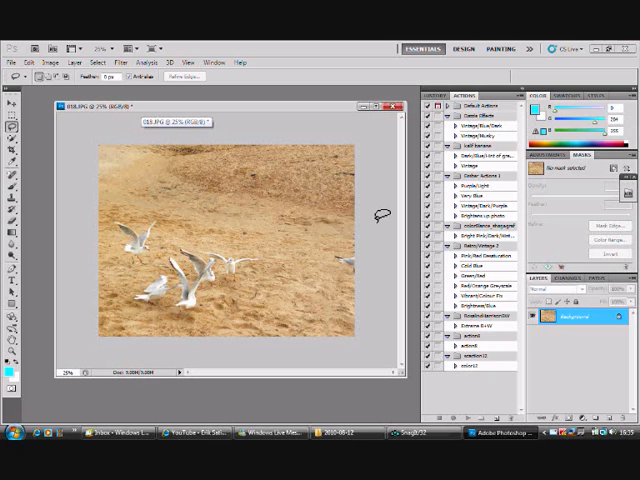
{"action": "mouse_move", "coordinate": [388, 208]}
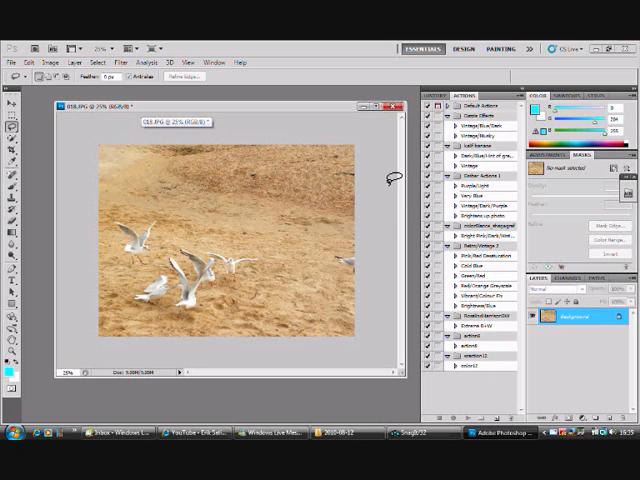